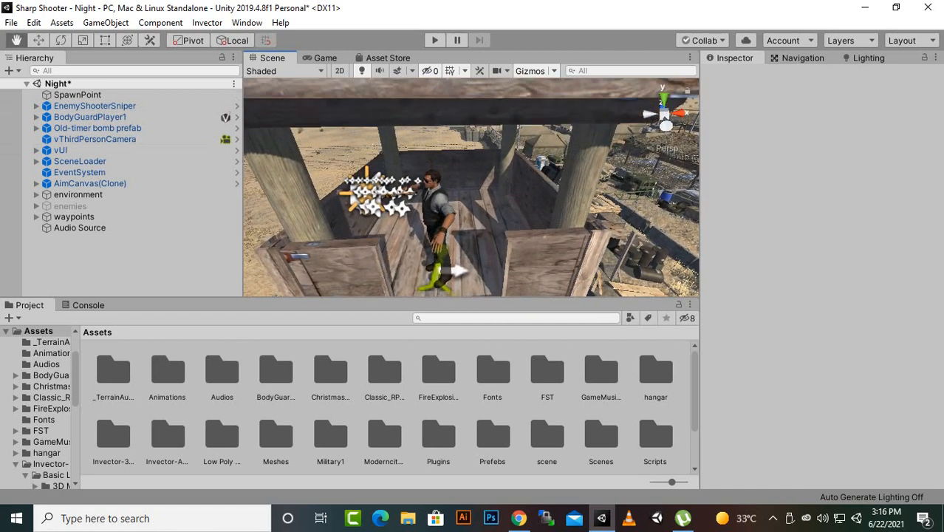
# - Select EnemyShooterSniper on the watchtower to show its components in the Inspector
pyautogui.click(94, 105)
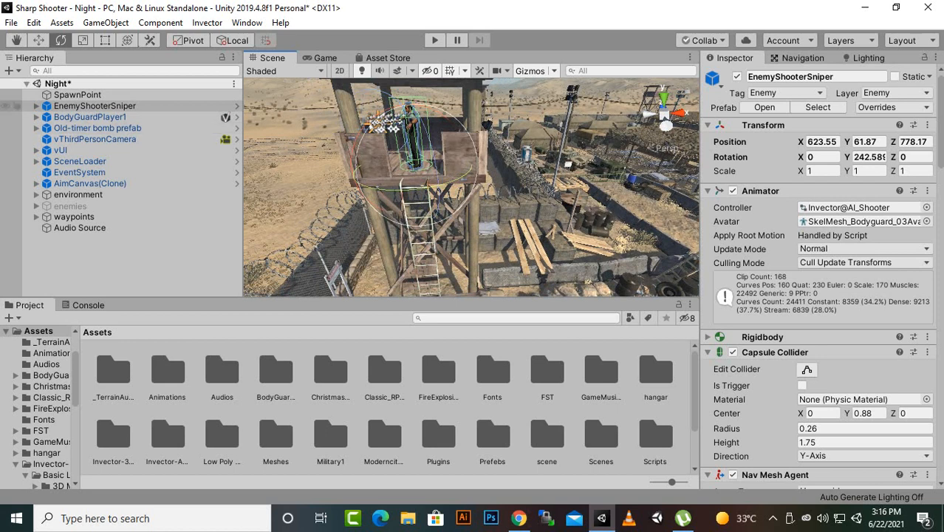
# - Open the EnemyShooterSniper prefab and show the AI Shooter Controller's Movement tab
pyautogui.click(94, 106)
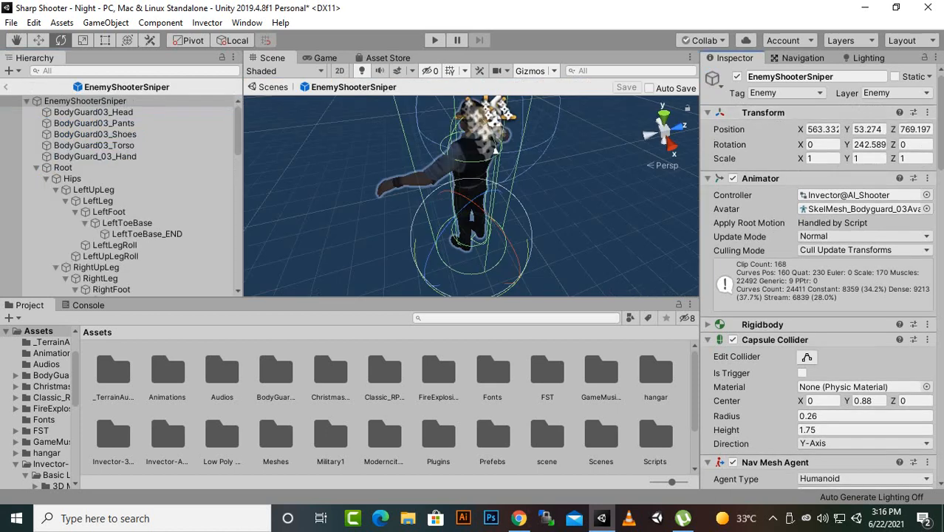
pyautogui.scroll(-3)
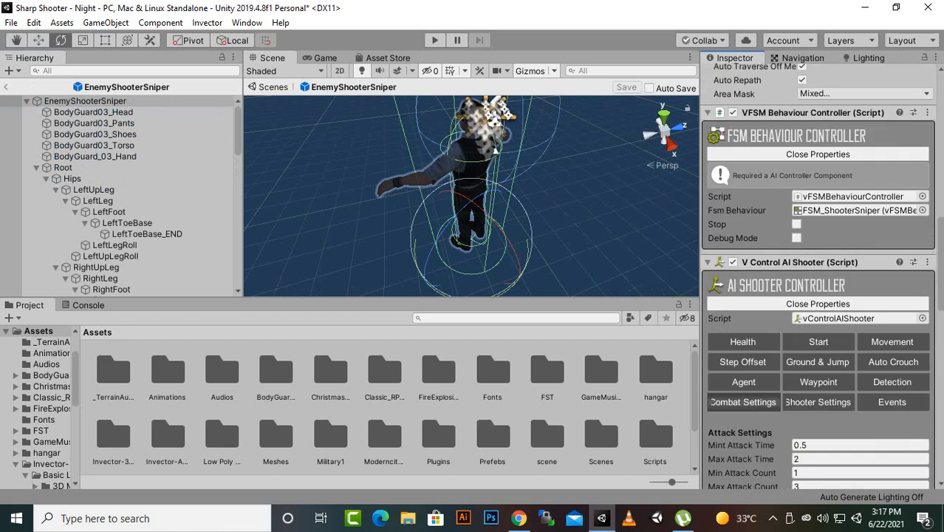
pyautogui.scroll(-3)
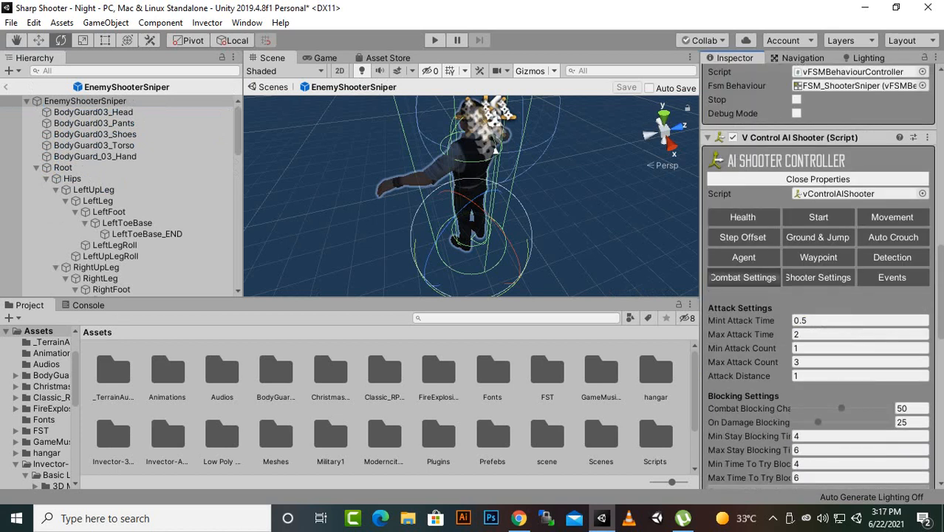
pyautogui.click(892, 257)
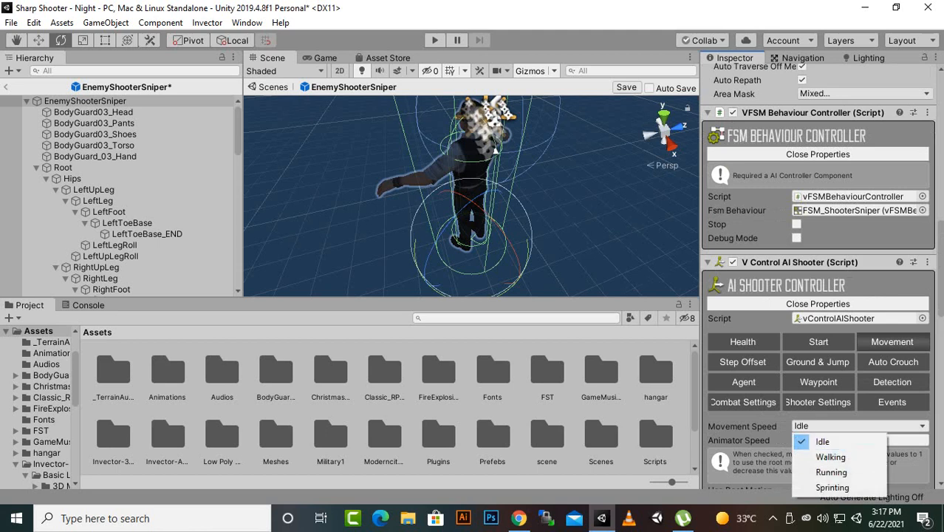
# - Keep the sniper's Movement Speed at Idle and its free and strafe speeds at 0.2
pyautogui.click(822, 441)
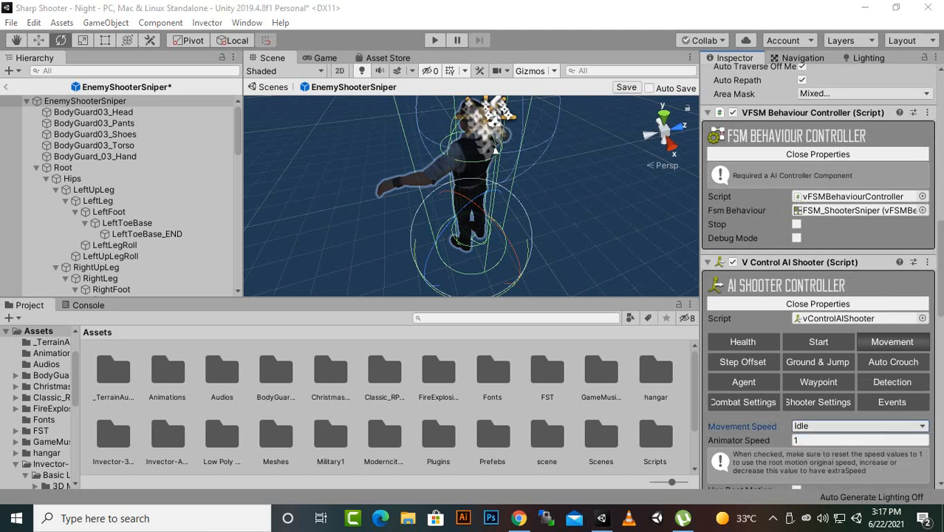
pyautogui.scroll(-3)
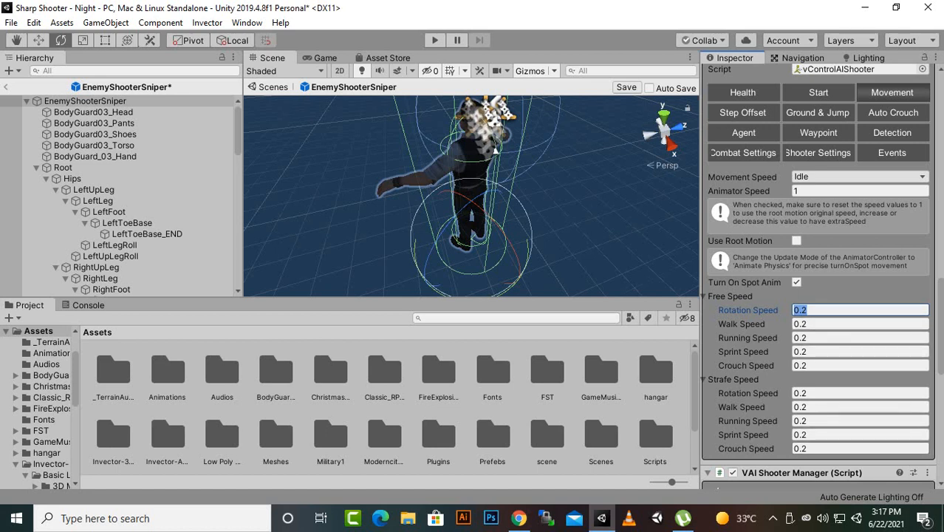
pyautogui.click(859, 392)
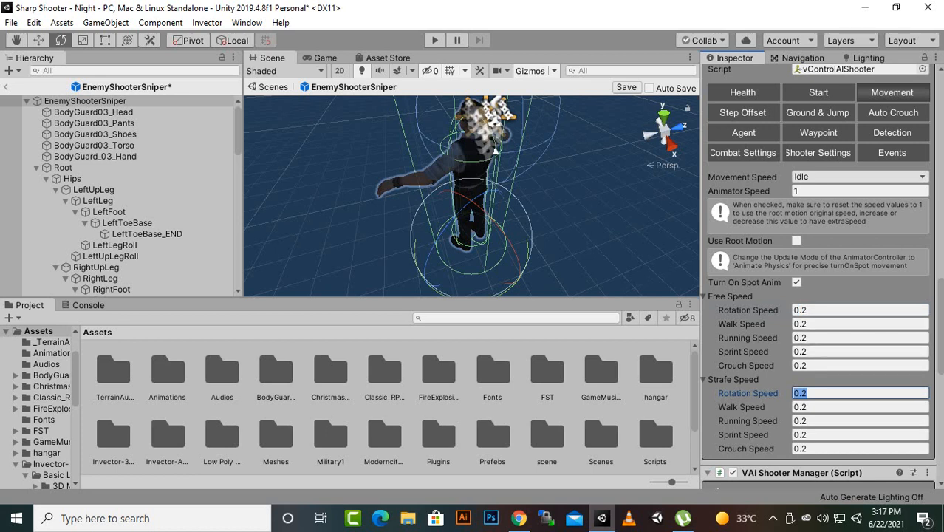
pyautogui.click(859, 310)
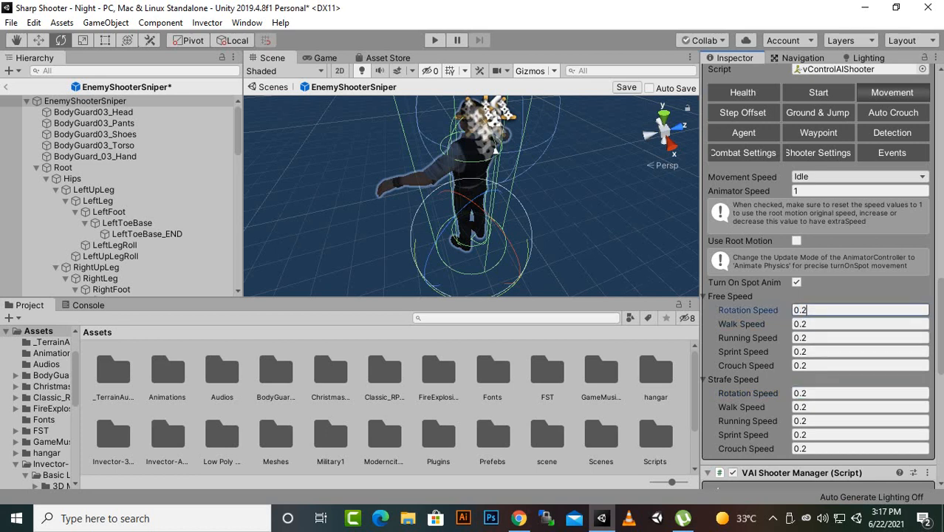
pyautogui.tripleClick(857, 309)
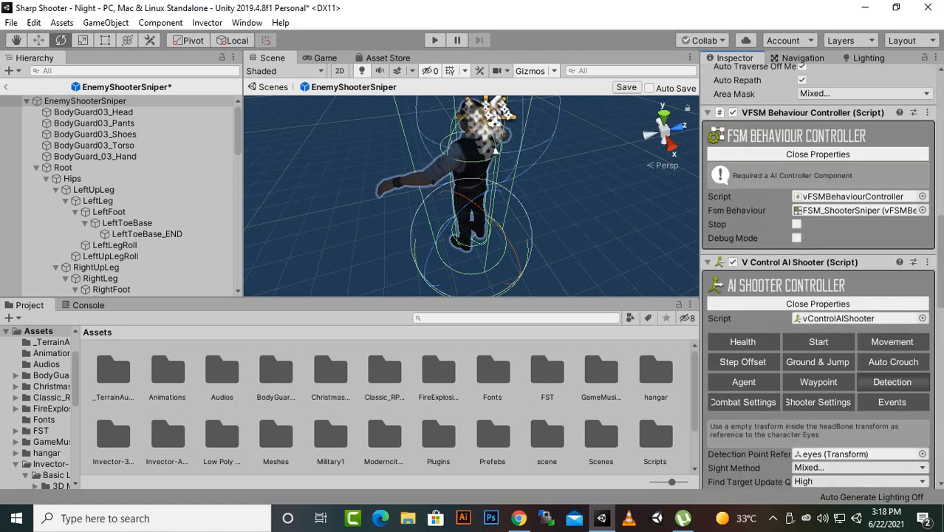
# - Enable Debug Visual Detection on the sniper so its detection ranges show in the Night scene
pyautogui.scroll(-3)
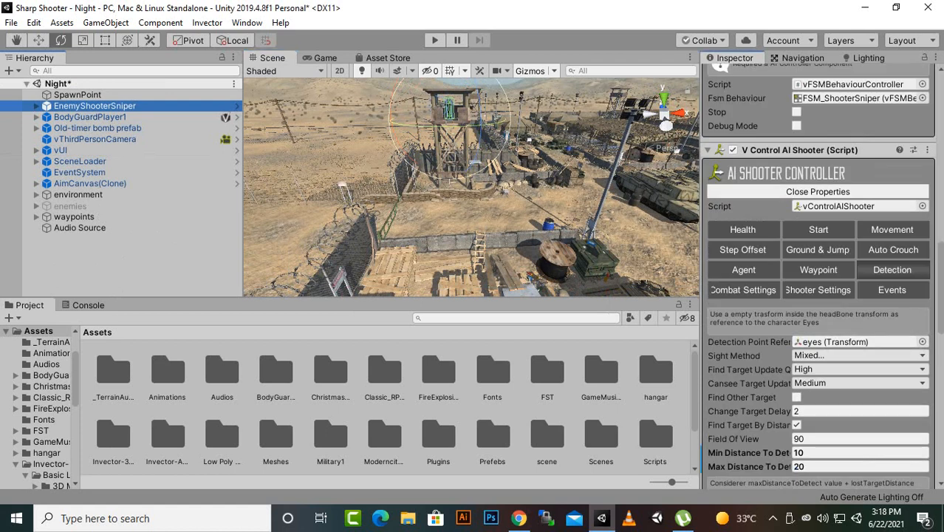
pyautogui.scroll(-3)
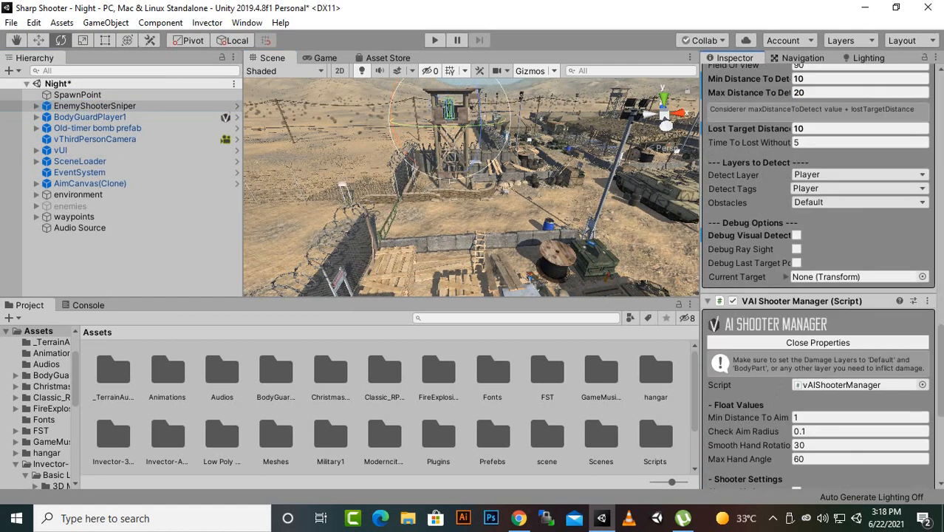
pyautogui.click(797, 235)
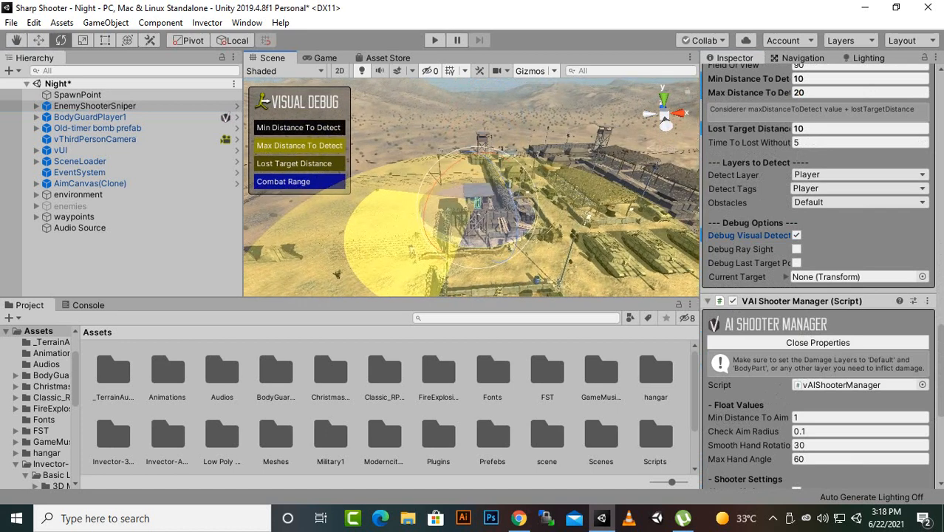
# - Edit the sniper's Min and Max Distance To Detect fields for long-range spotting
pyautogui.scroll(-3)
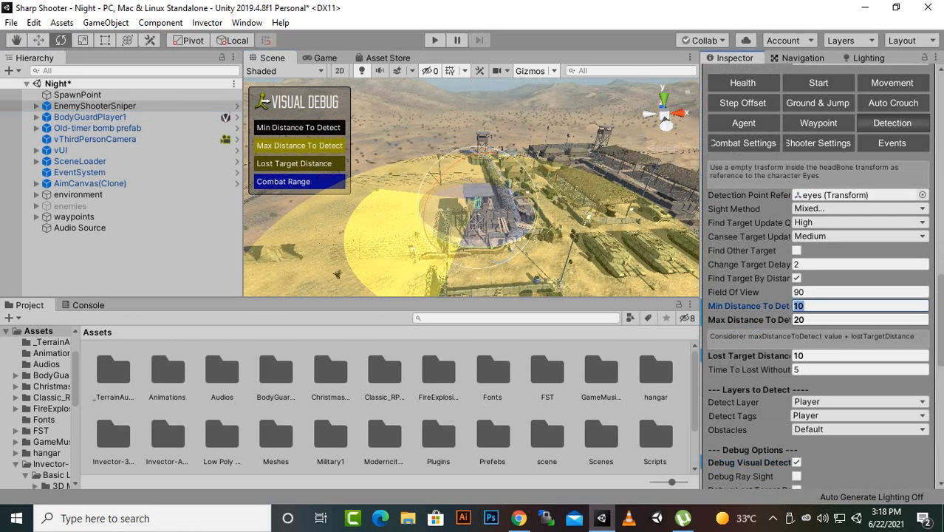
pyautogui.click(861, 319)
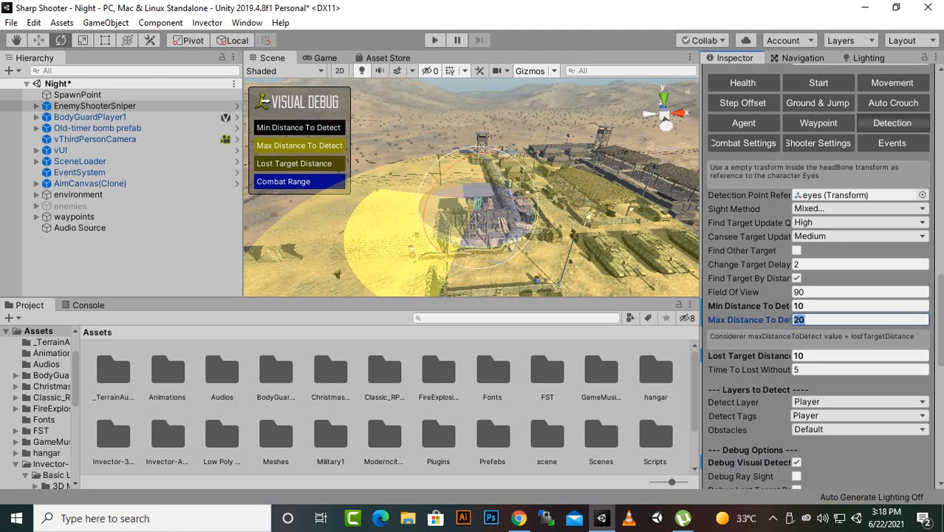
pyautogui.click(861, 355)
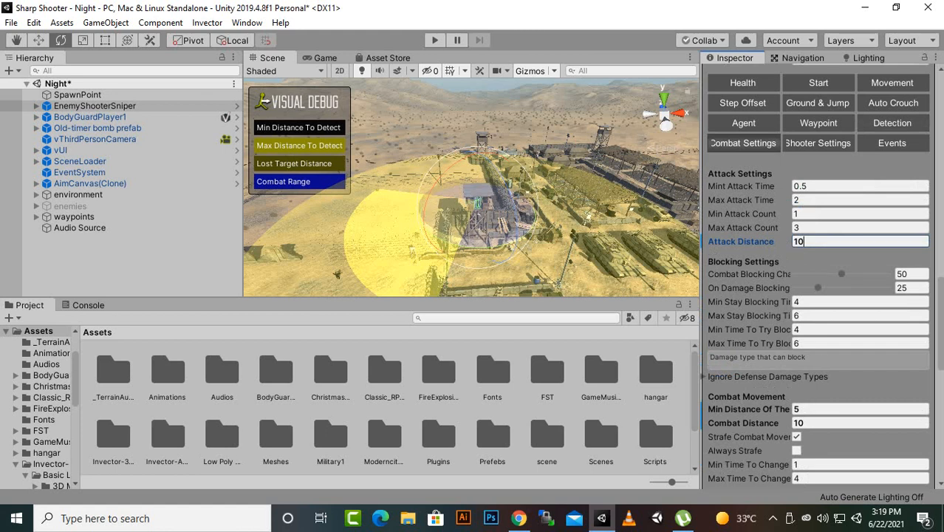
# - Set the sniper's Attack Distance to 5 and Combat Distance to 10
pyautogui.scroll(-3)
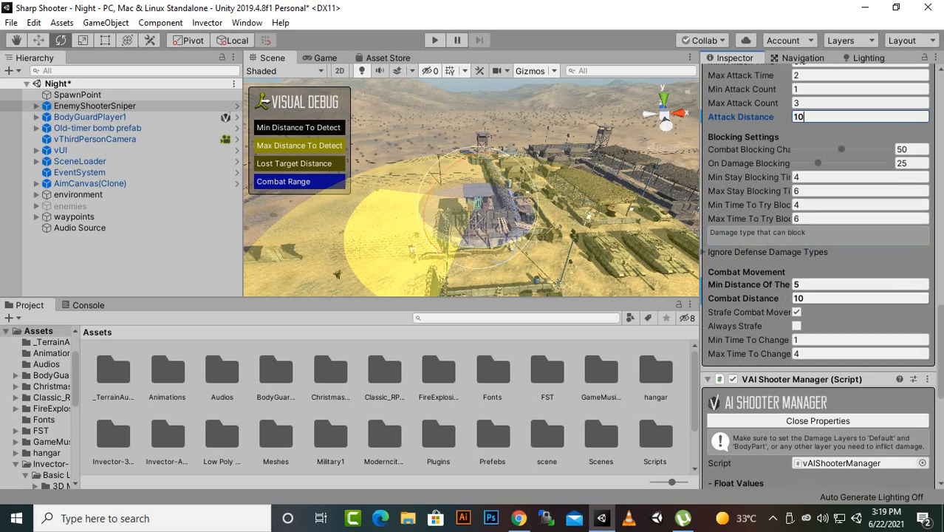
pyautogui.click(859, 298)
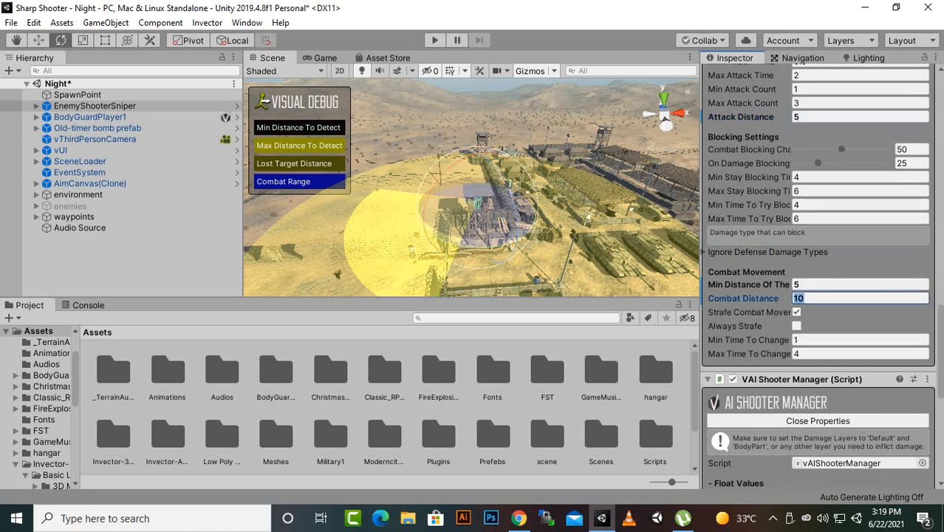
pyautogui.click(857, 284)
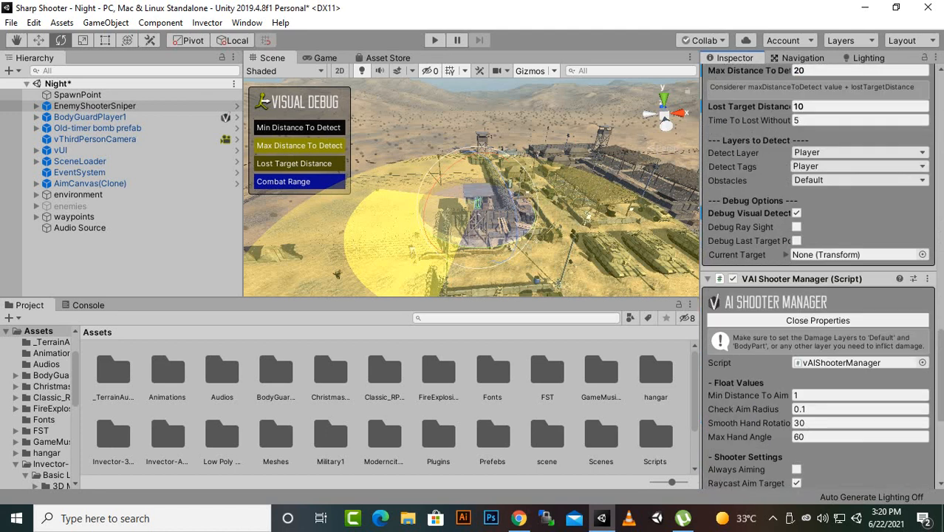
# - Uncheck Debug Visual Detection in the sniper's detection component
pyautogui.click(796, 213)
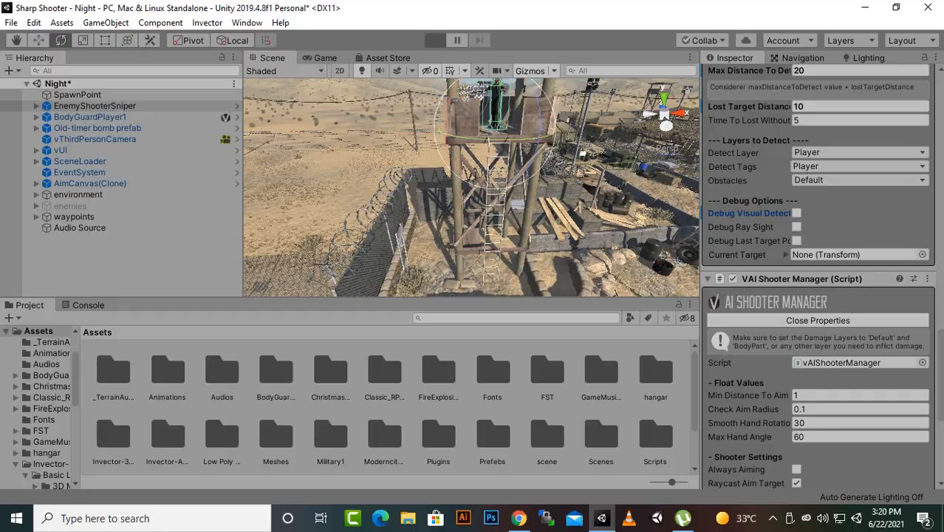
pyautogui.click(434, 40)
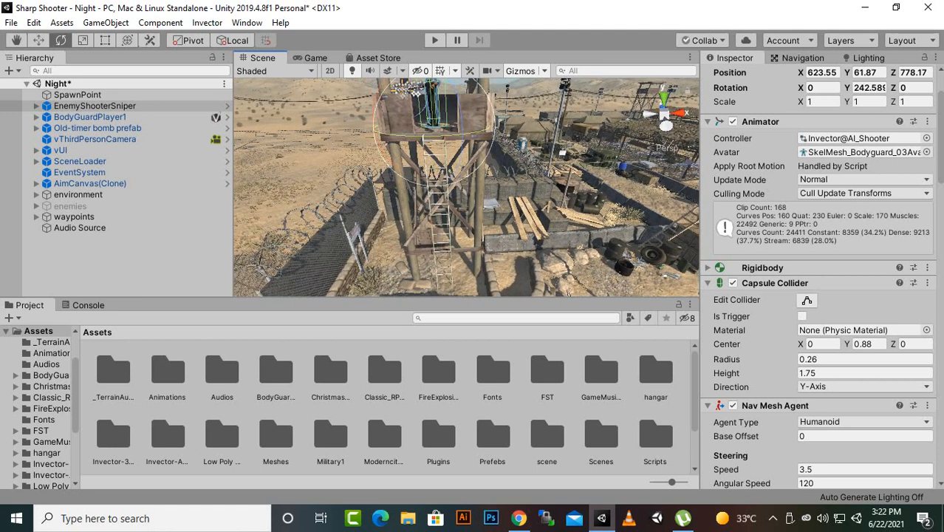
# - Browse Invector-3rdPersonController > Basic Locomotion > Prefabs > Environment and pick the ladder prefab
pyautogui.click(167, 434)
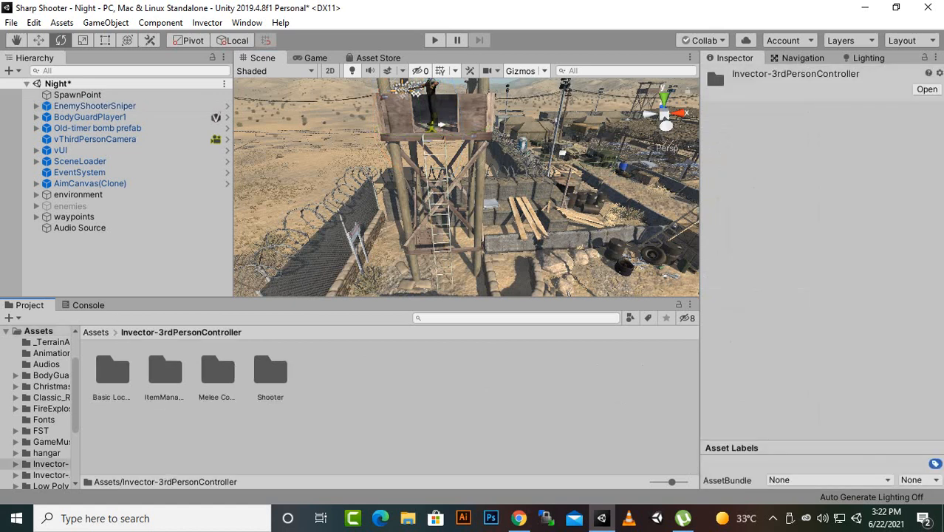
pyautogui.doubleClick(111, 369)
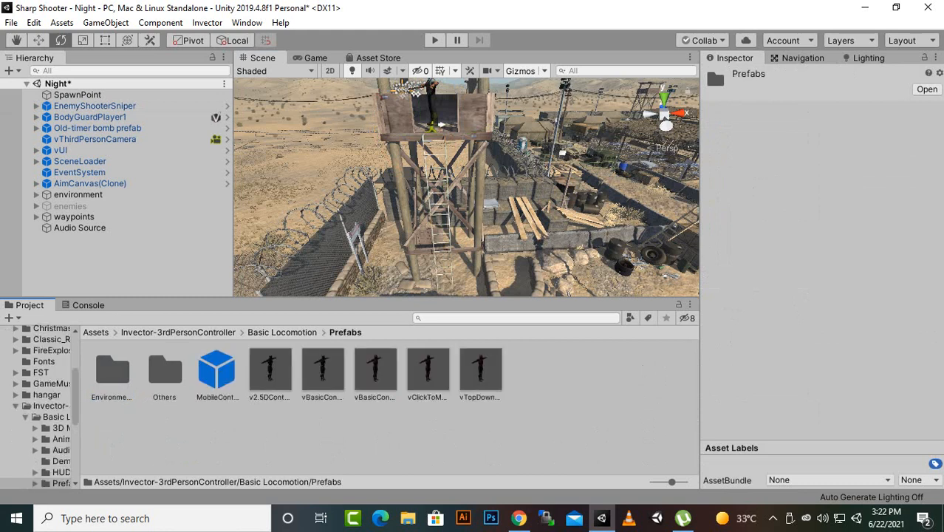
pyautogui.doubleClick(111, 369)
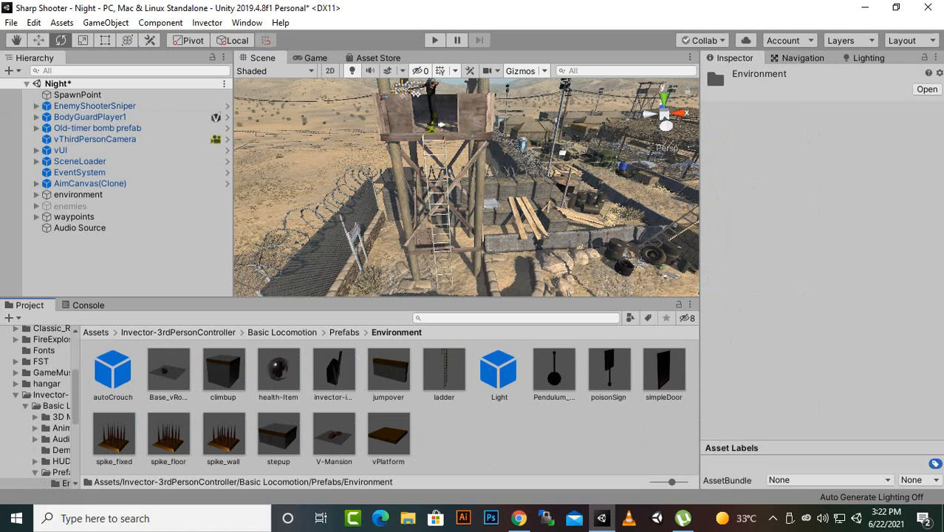
pyautogui.click(443, 370)
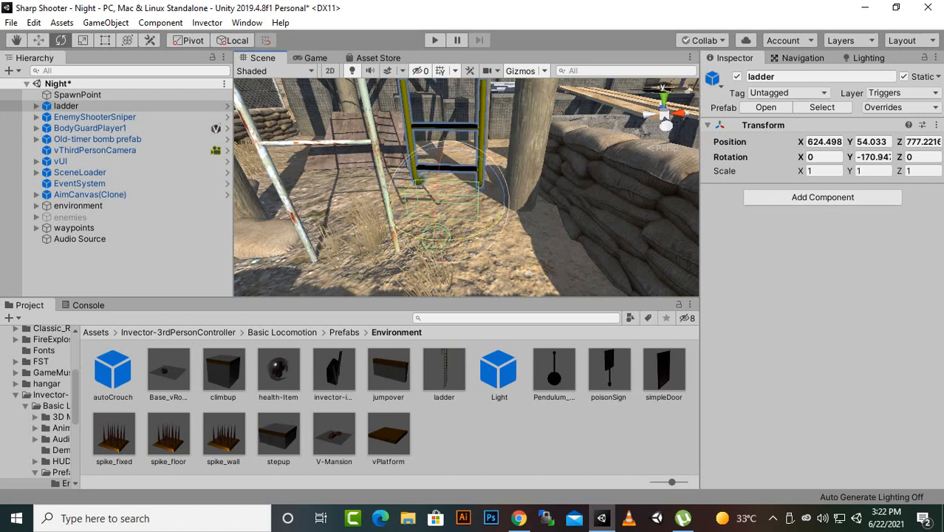
# - Set the ladder's Transform Rotation Y to -180 so it faces the tower
pyautogui.click(874, 156)
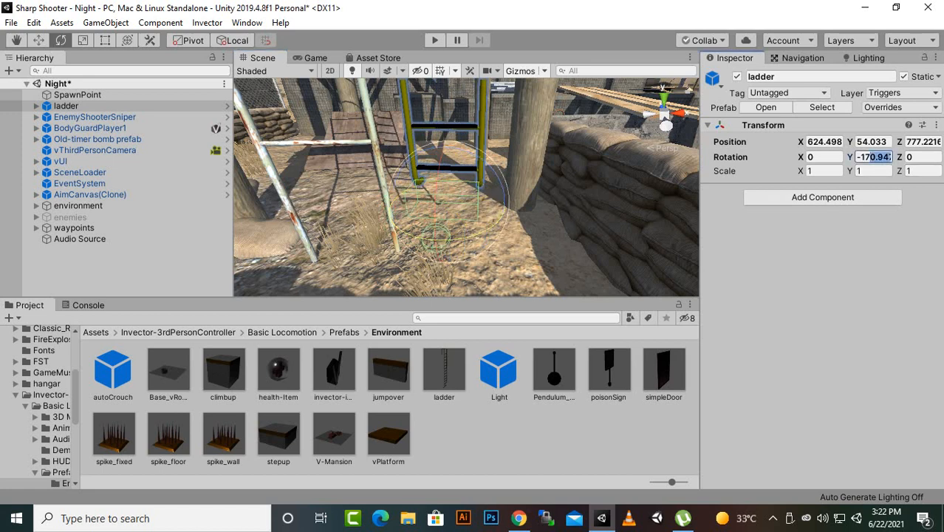
pyautogui.write('-1')
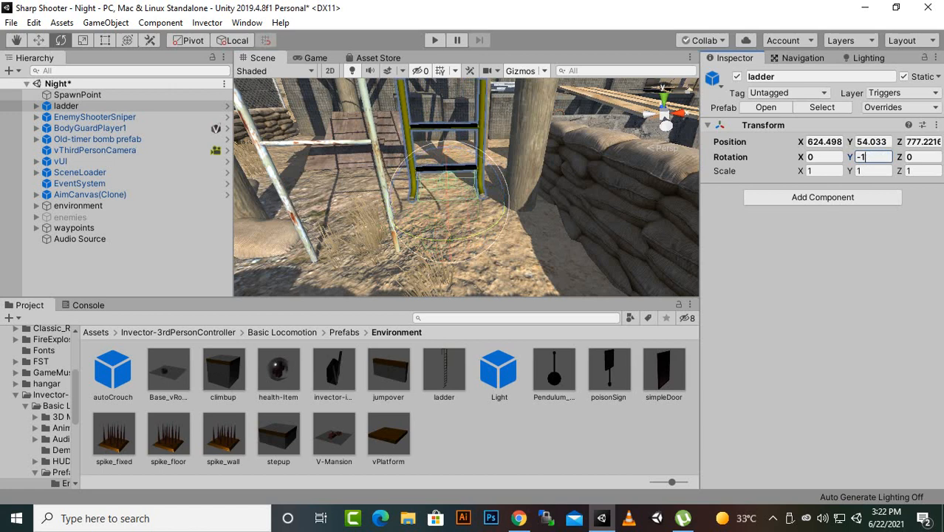
pyautogui.write('-180')
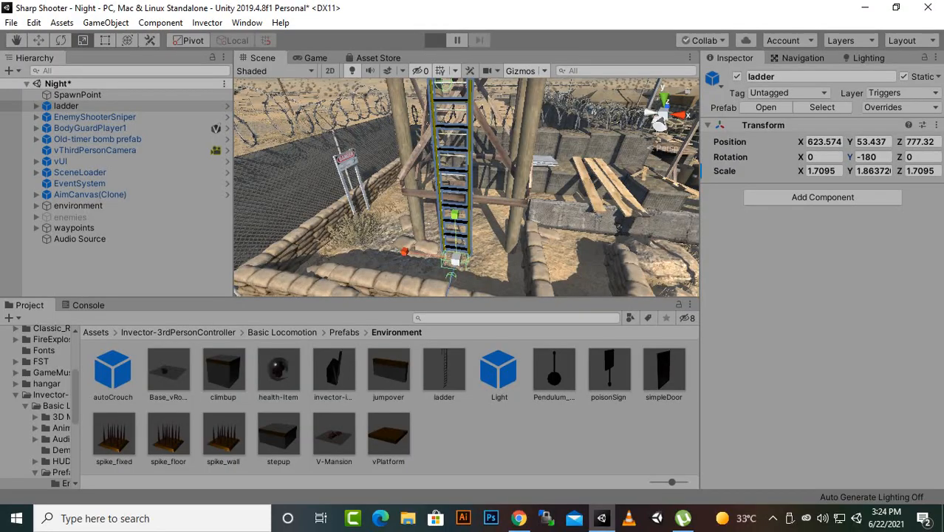
pyautogui.click(435, 40)
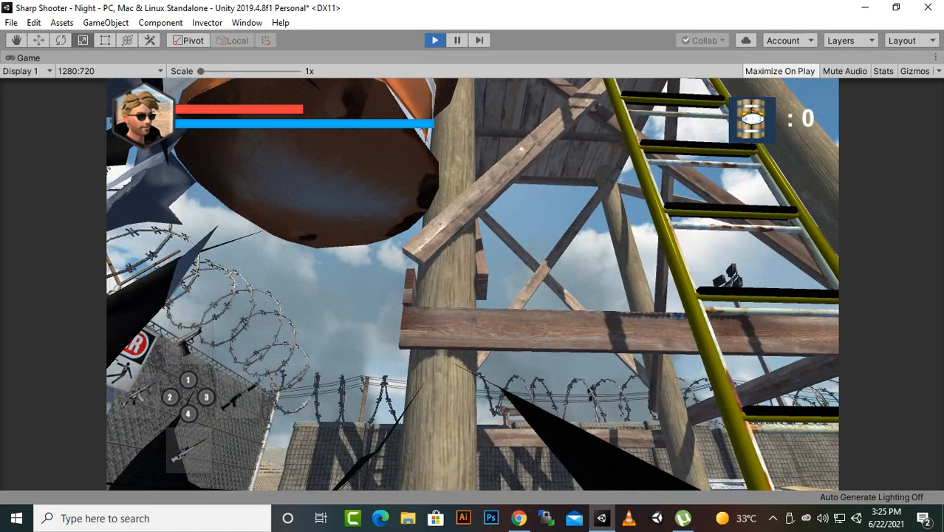
pyautogui.click(434, 40)
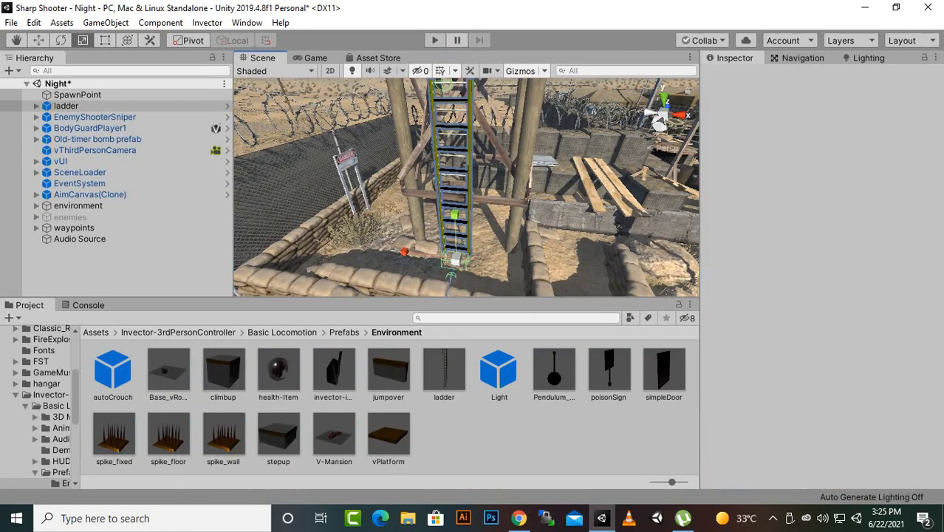
# - Reselect the ladder and check its scale of about 1.71, 2.05, 1.71, reaching the platform
pyautogui.click(66, 106)
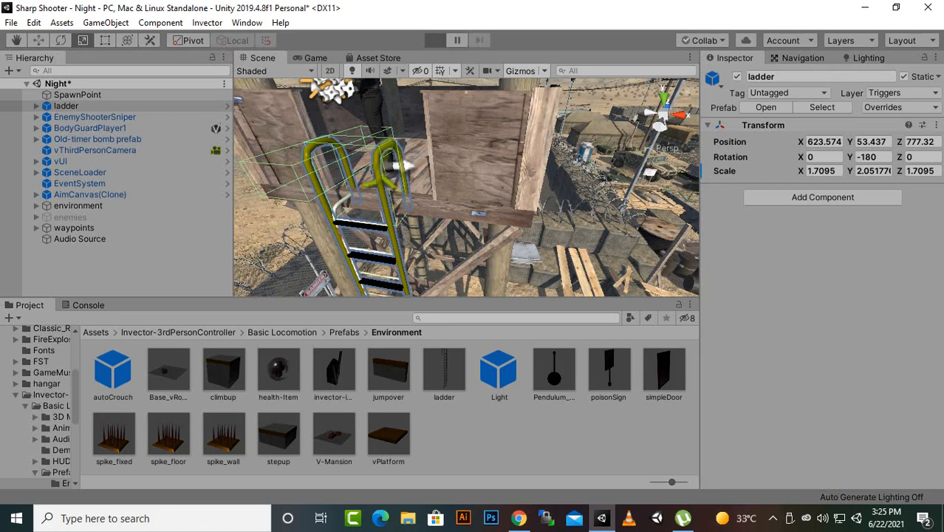
pyautogui.click(434, 39)
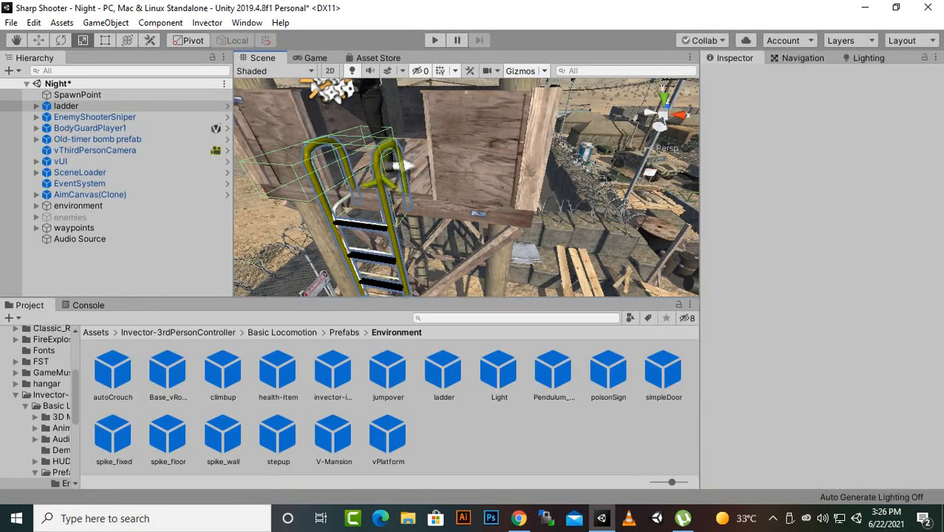
pyautogui.click(66, 105)
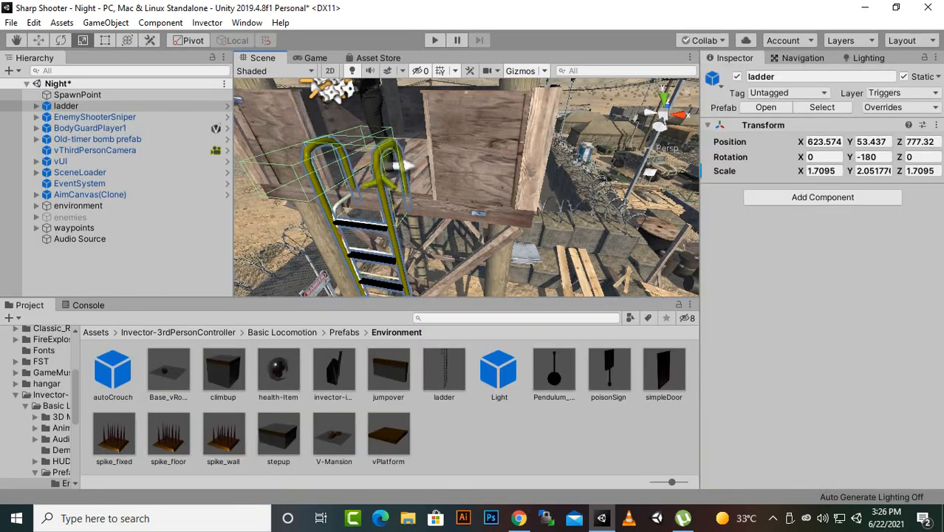